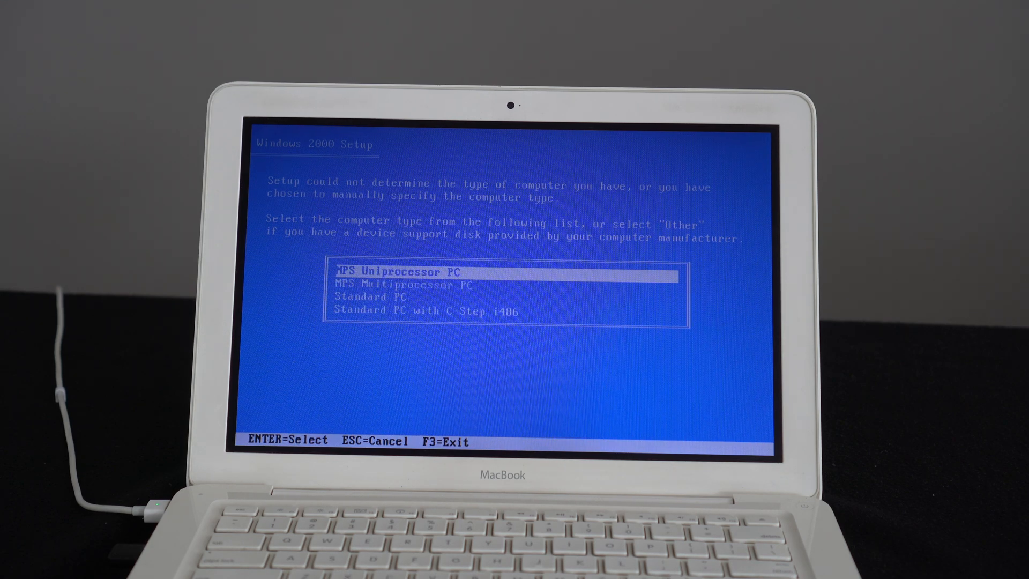
# - Choose the computer type in Setup and accept the Windows 2000 license agreement with F8
pyautogui.press('up')
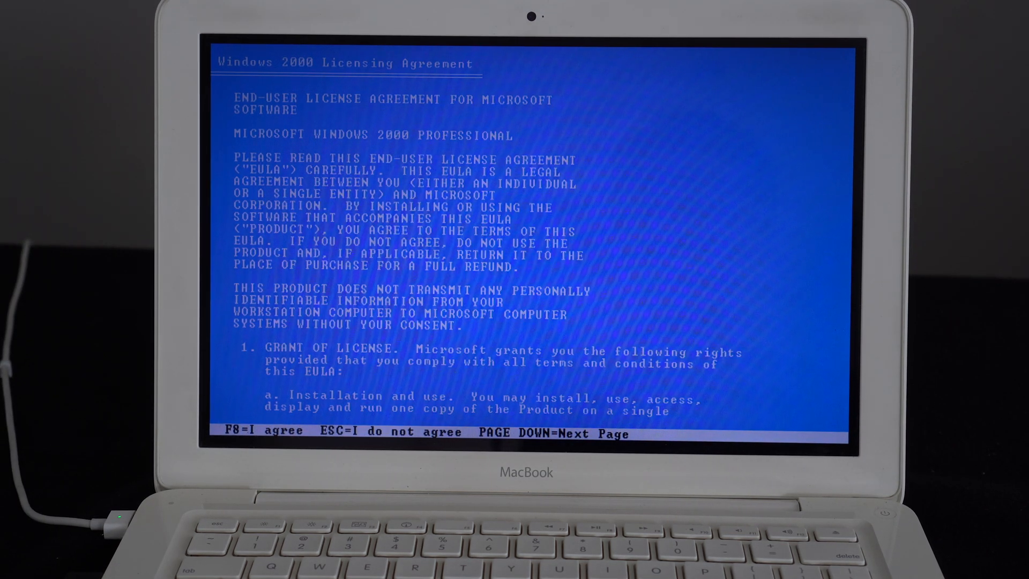
pyautogui.press('f8')
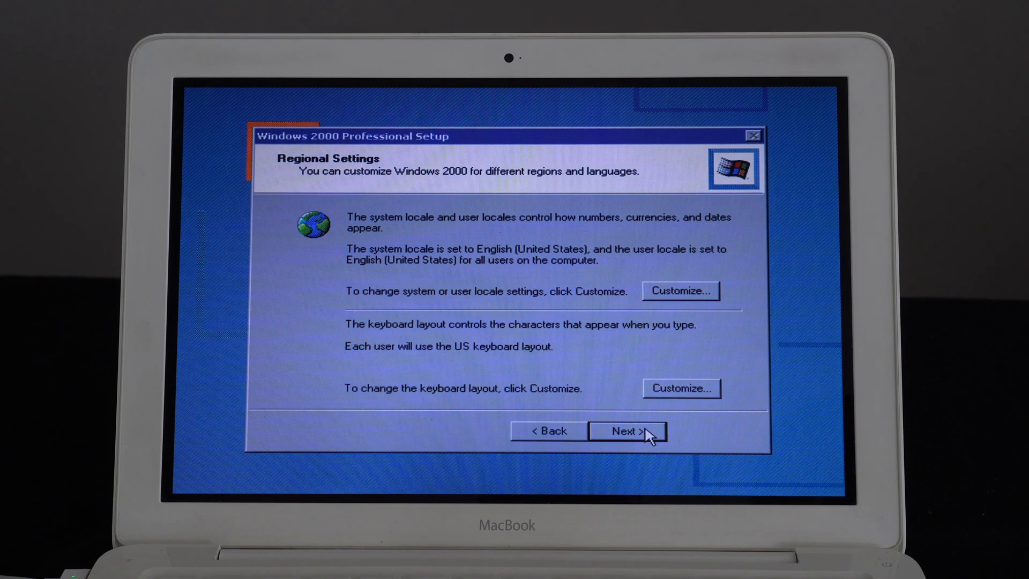
# - Keep English (United States) regional settings and continue to the Network Identification Wizard
pyautogui.click(627, 430)
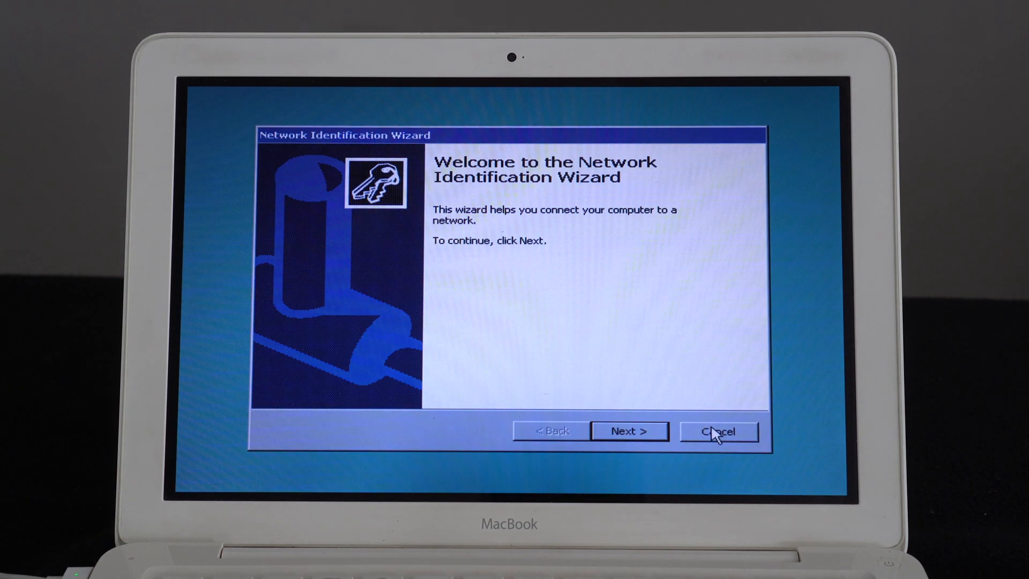
# - Choose 'Users must enter a user name and password to use this computer' and finish
pyautogui.click(629, 430)
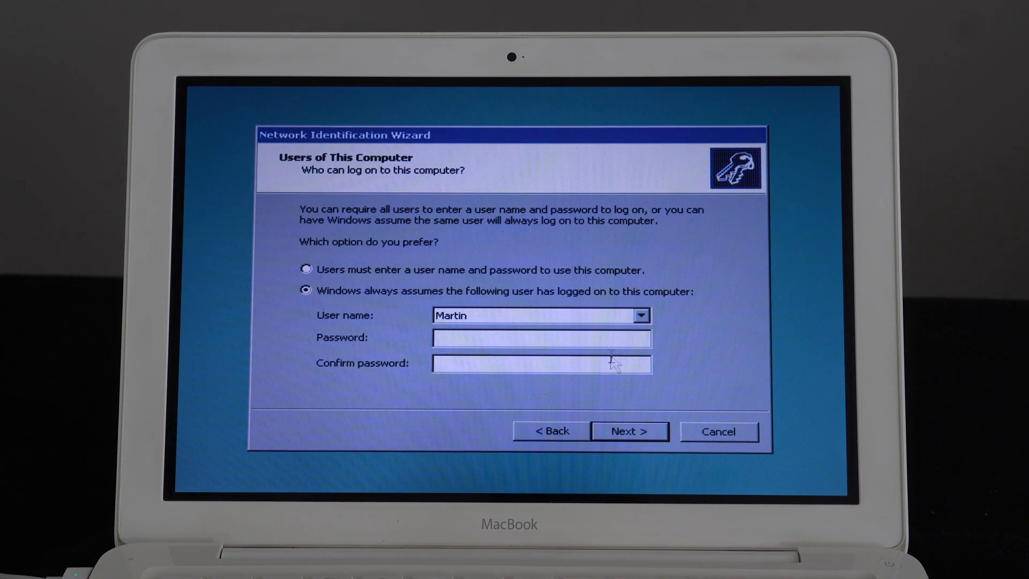
pyautogui.click(306, 270)
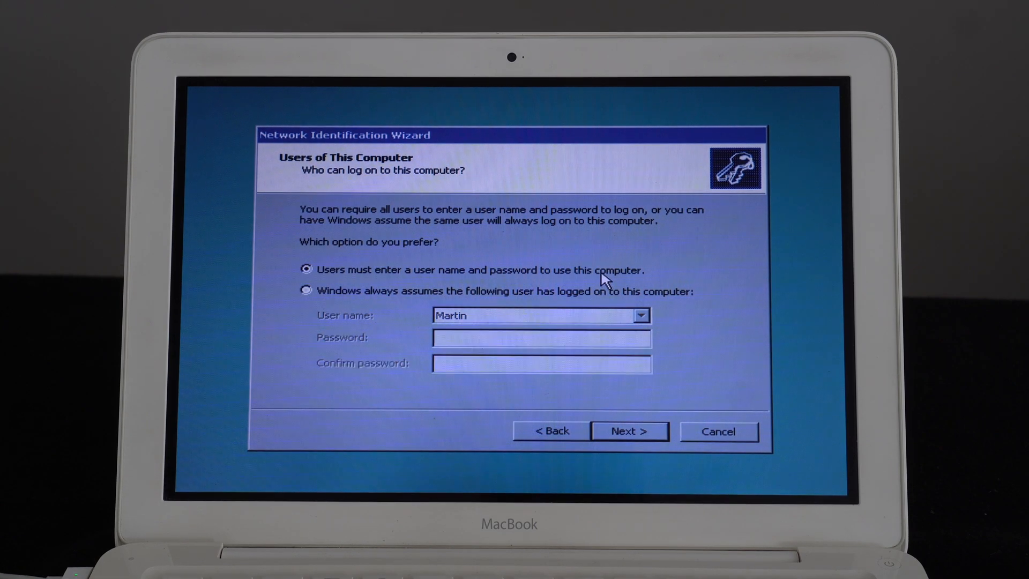
pyautogui.click(628, 431)
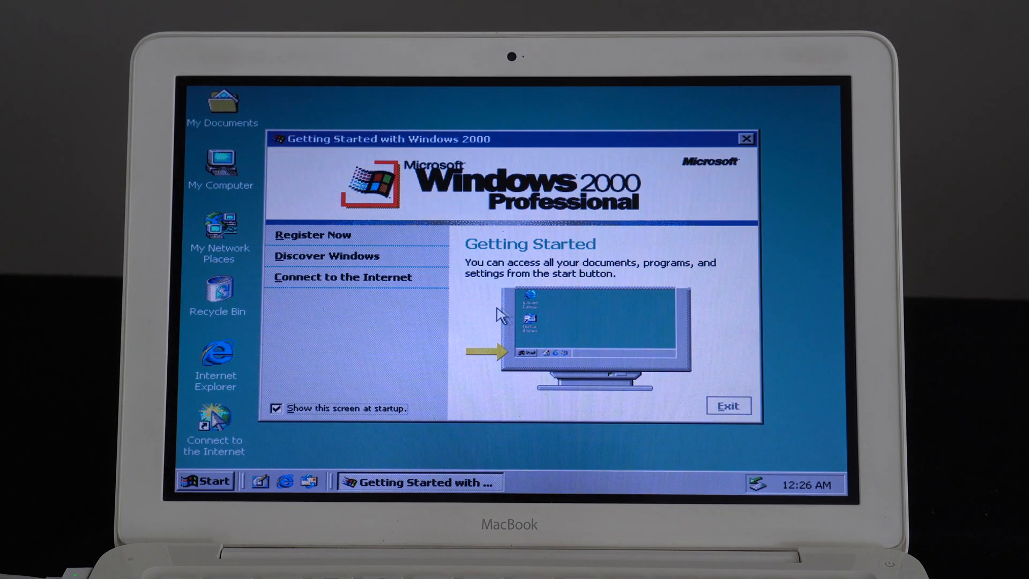
pyautogui.moveTo(476, 429)
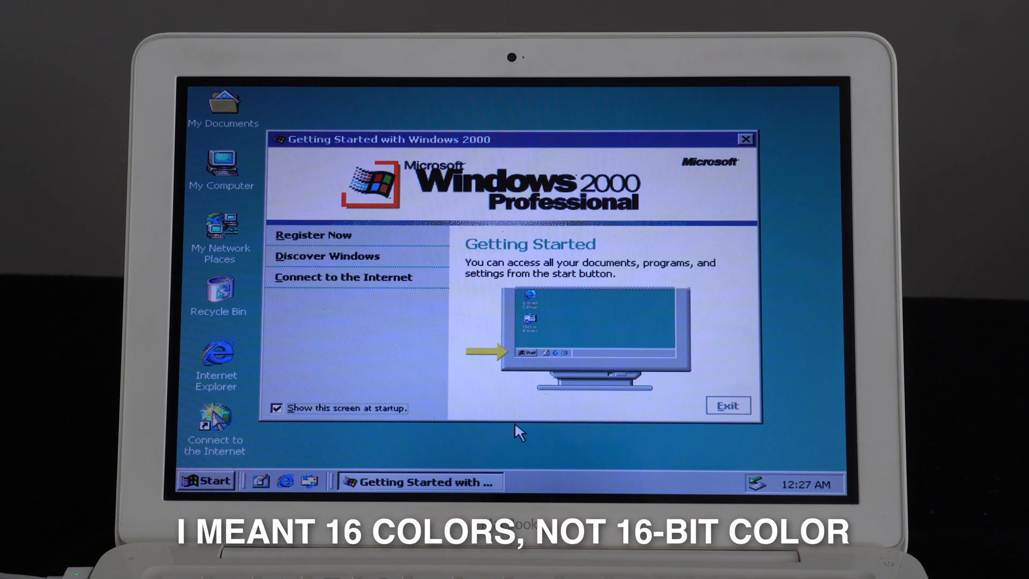
pyautogui.moveTo(613, 436)
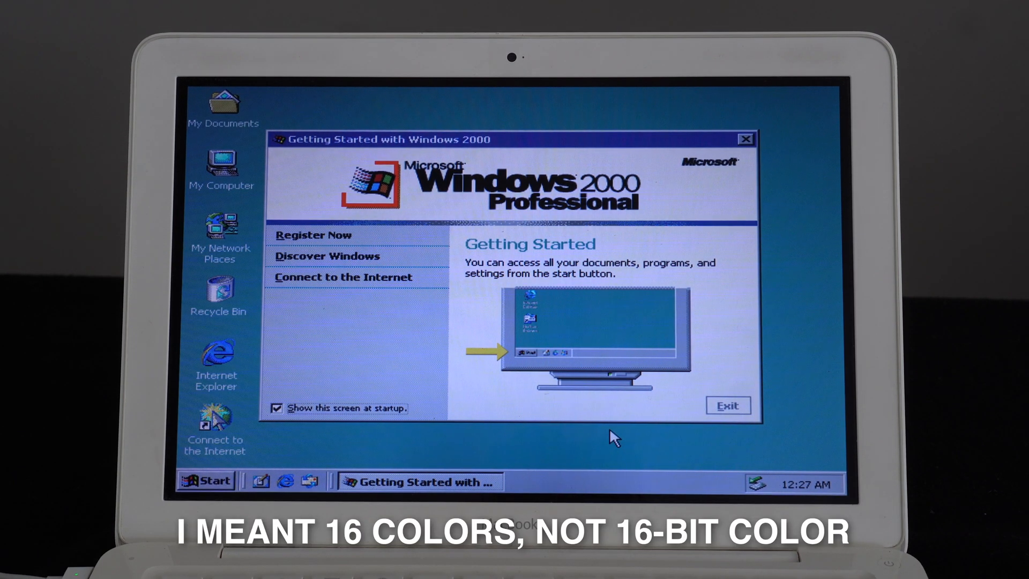
# - Log on to the Windows 2000 desktop showing the Getting Started window
pyautogui.click(727, 405)
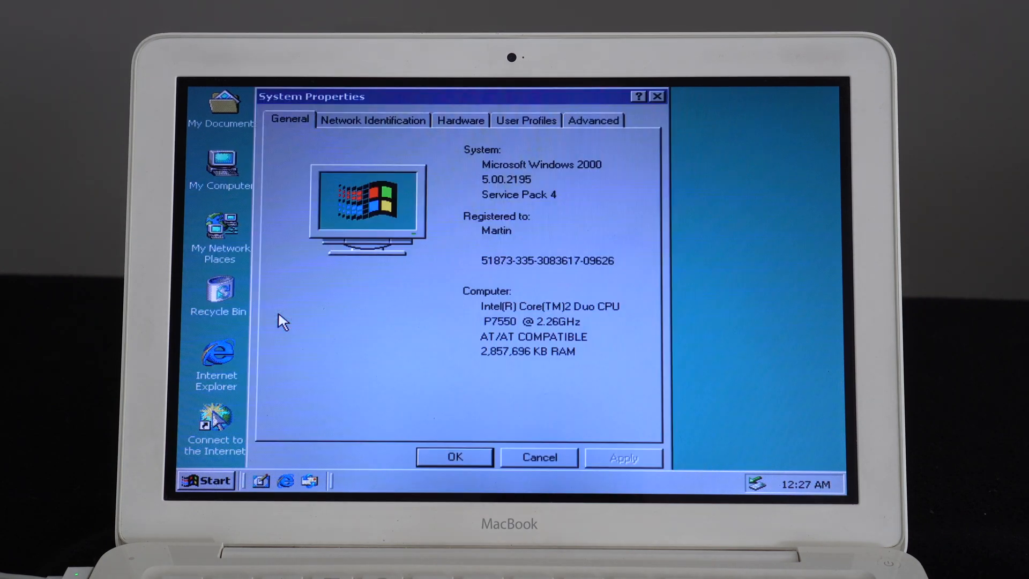
pyautogui.moveTo(275, 301)
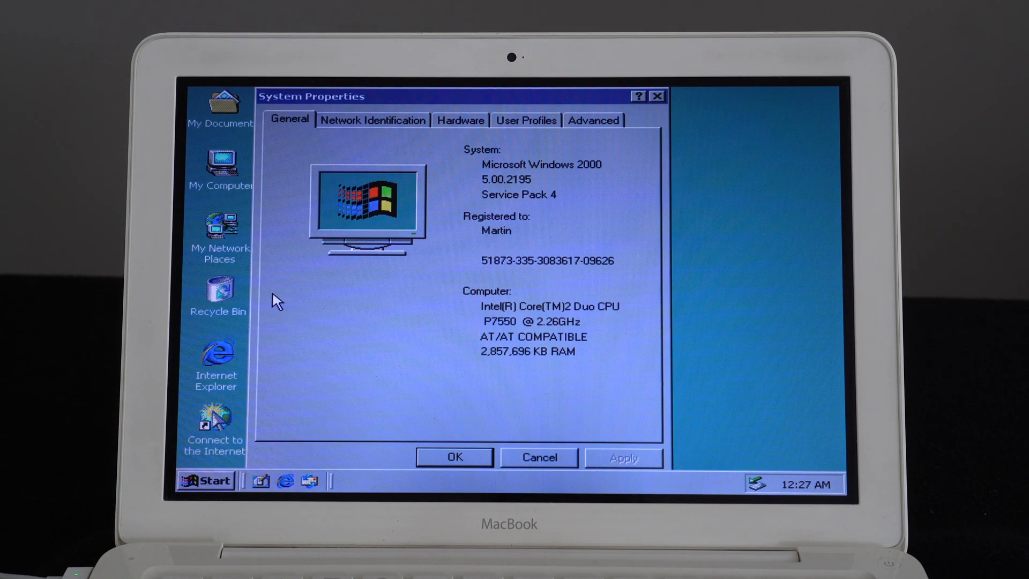
pyautogui.moveTo(321, 314)
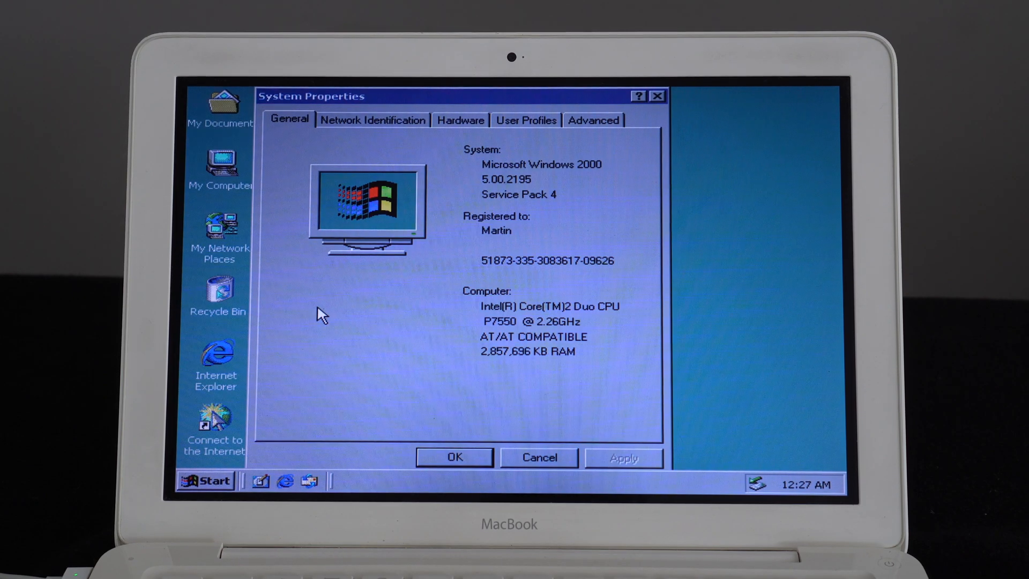
pyautogui.moveTo(292, 360)
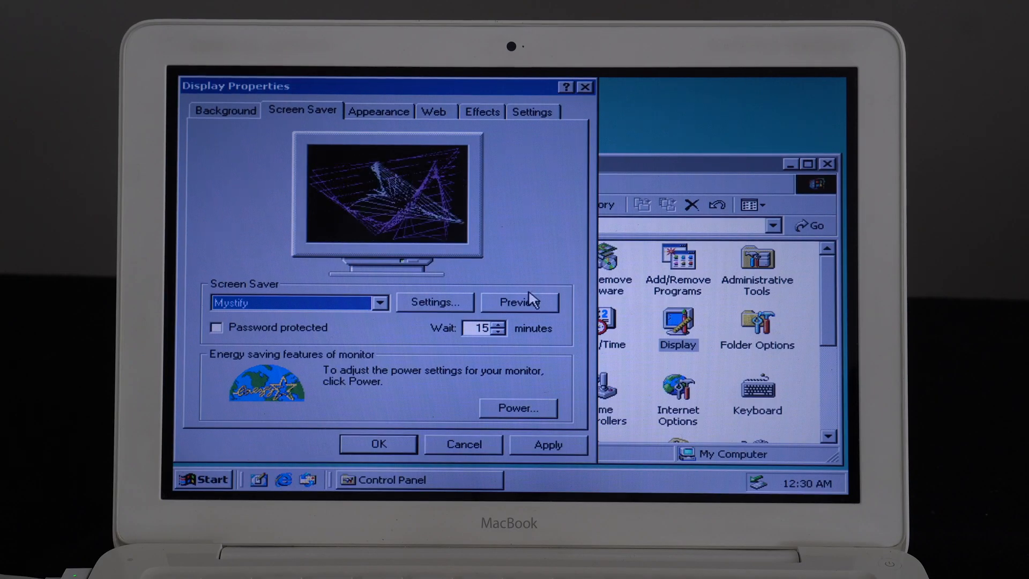
# - Preview the Mystify screen saver in Display Properties
pyautogui.click(519, 302)
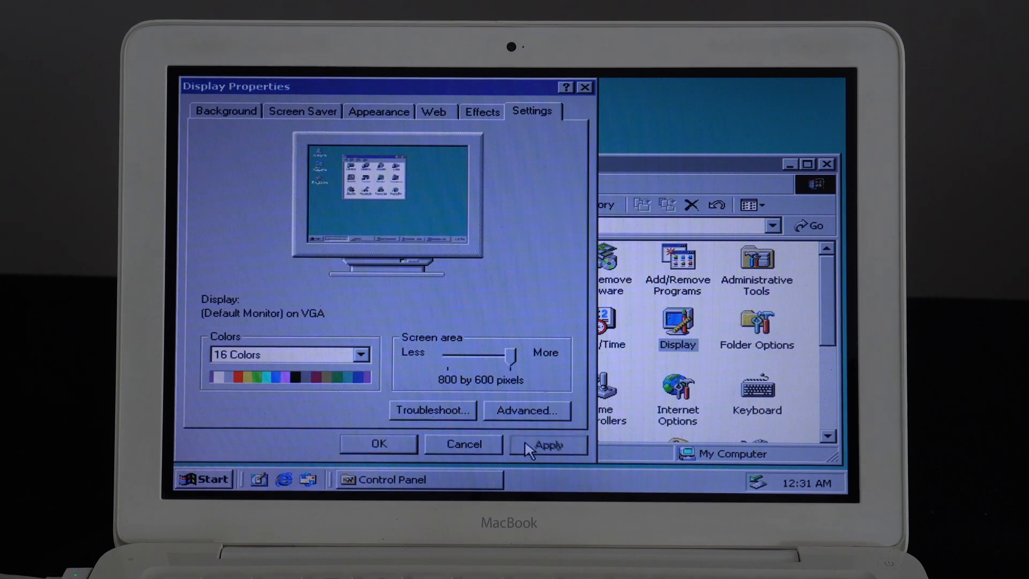
# - Apply 16 Colors at 800 by 600 pixels and keep the new display settings
pyautogui.click(548, 445)
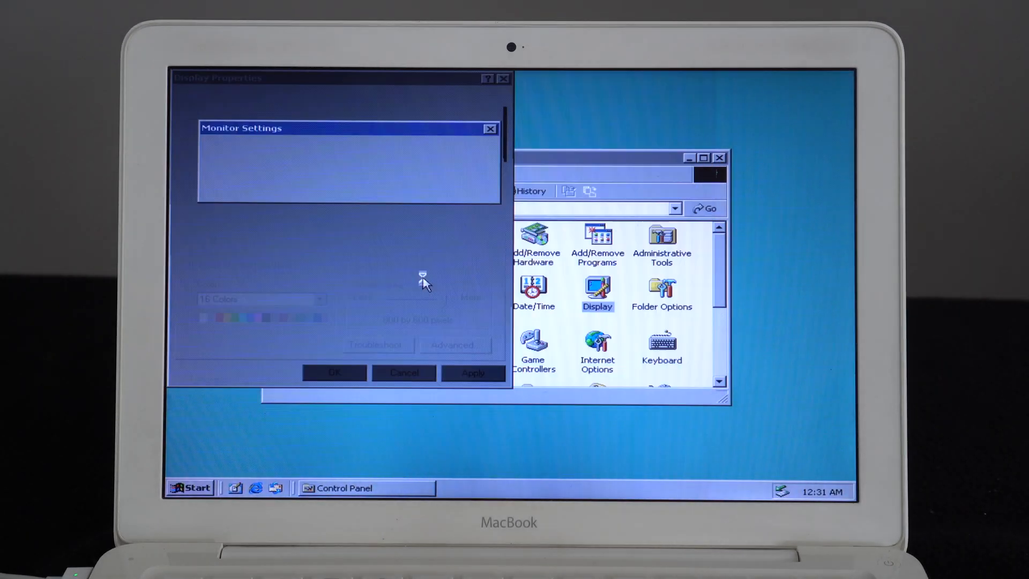
pyautogui.click(473, 373)
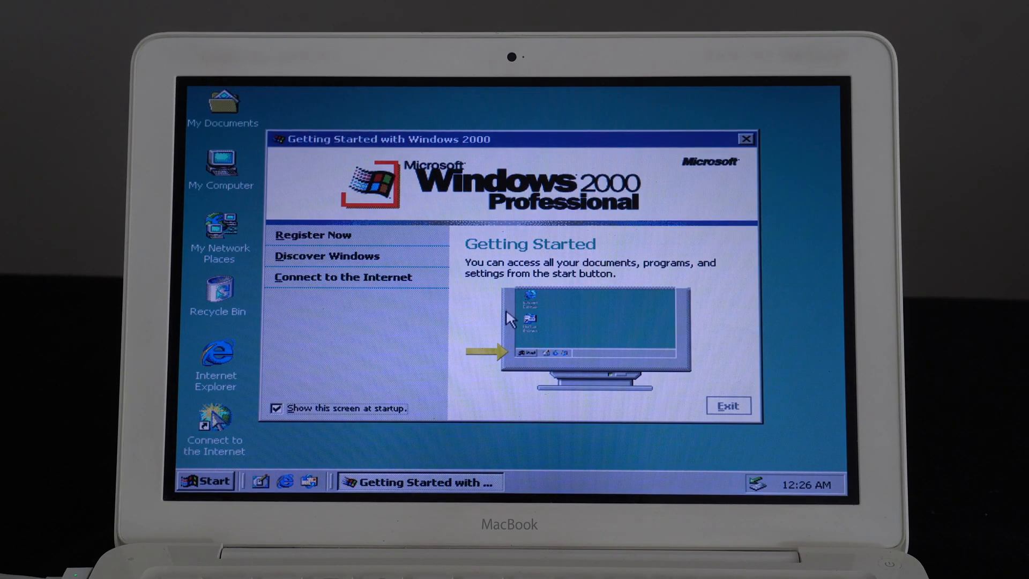
pyautogui.moveTo(519, 433)
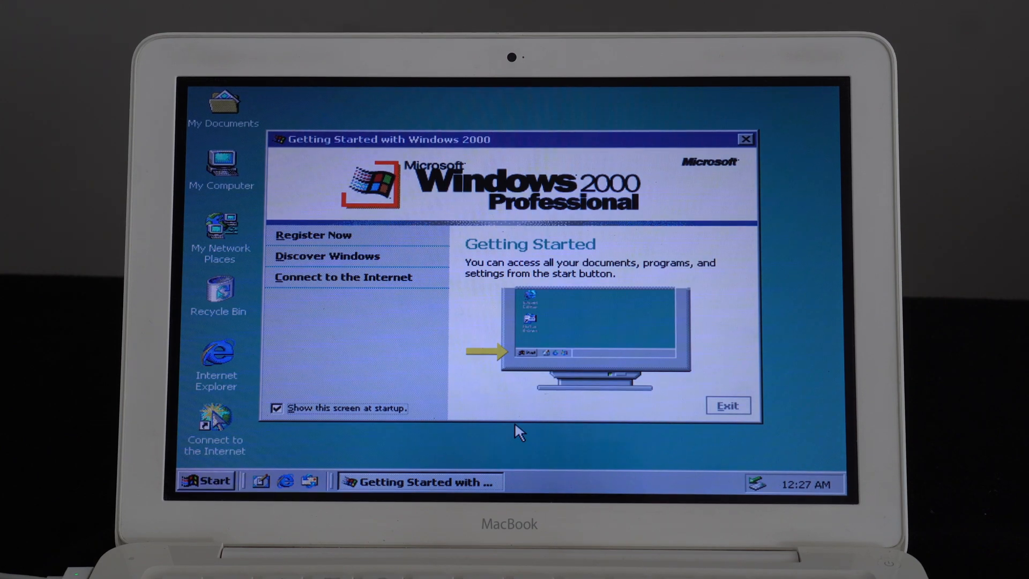
pyautogui.moveTo(611, 439)
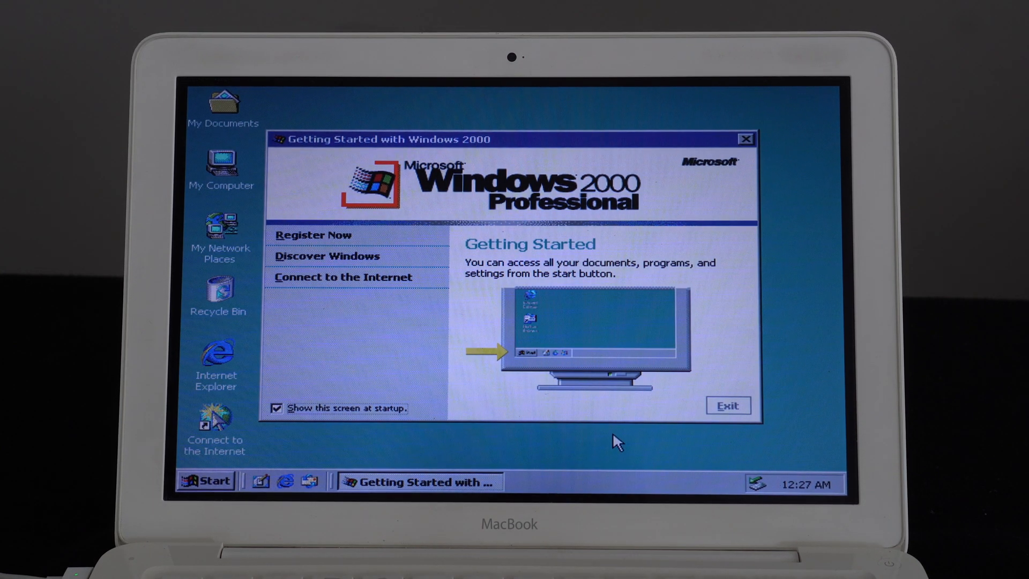
pyautogui.moveTo(699, 417)
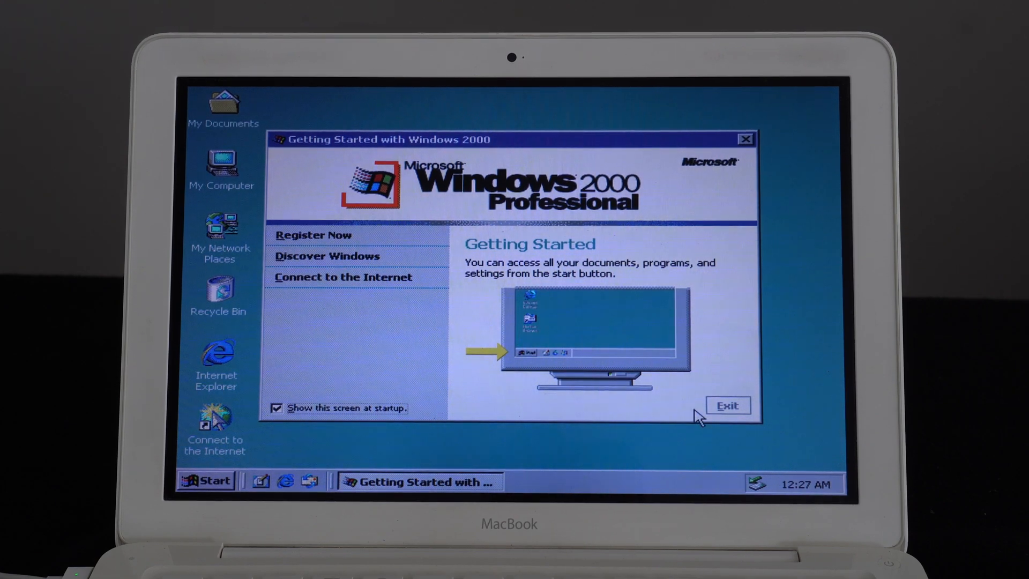